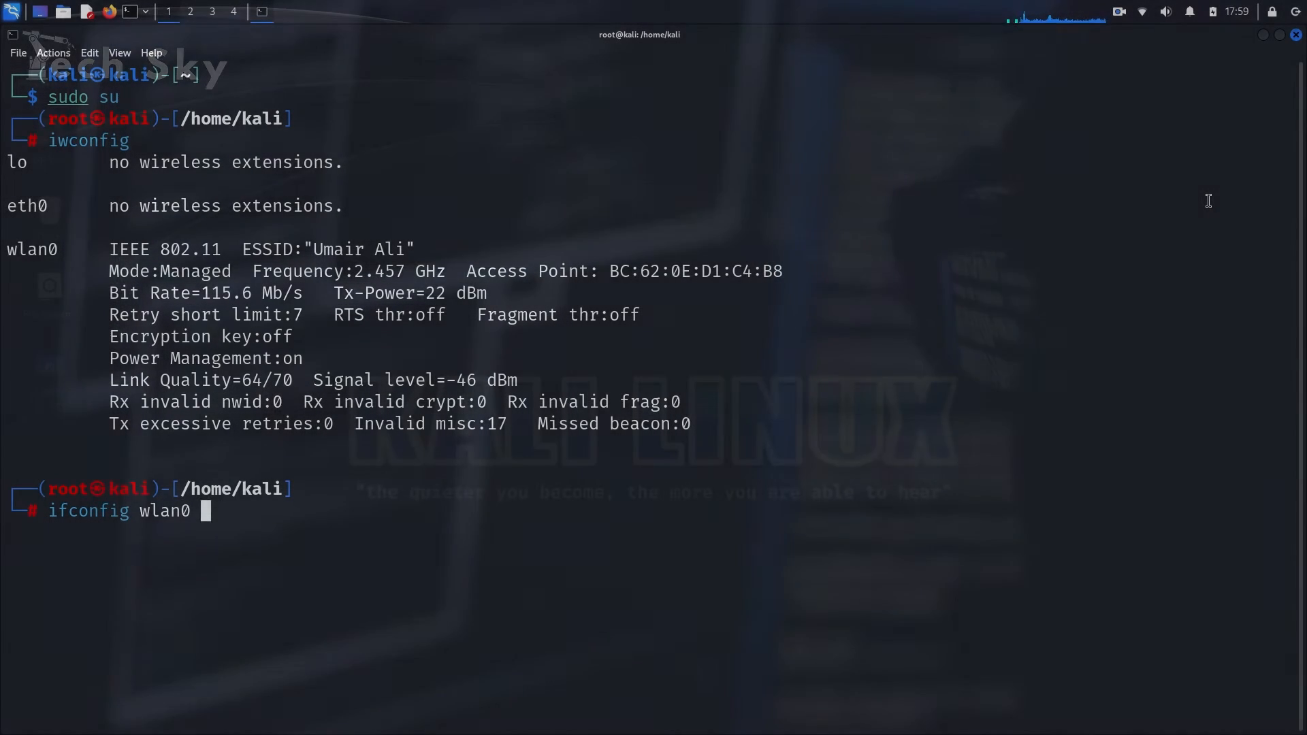
# Kill interfering processes with airmon-ng, set wlan0 to monitor mode and bring it up
pyautogui.write('airmon-ng check kill')
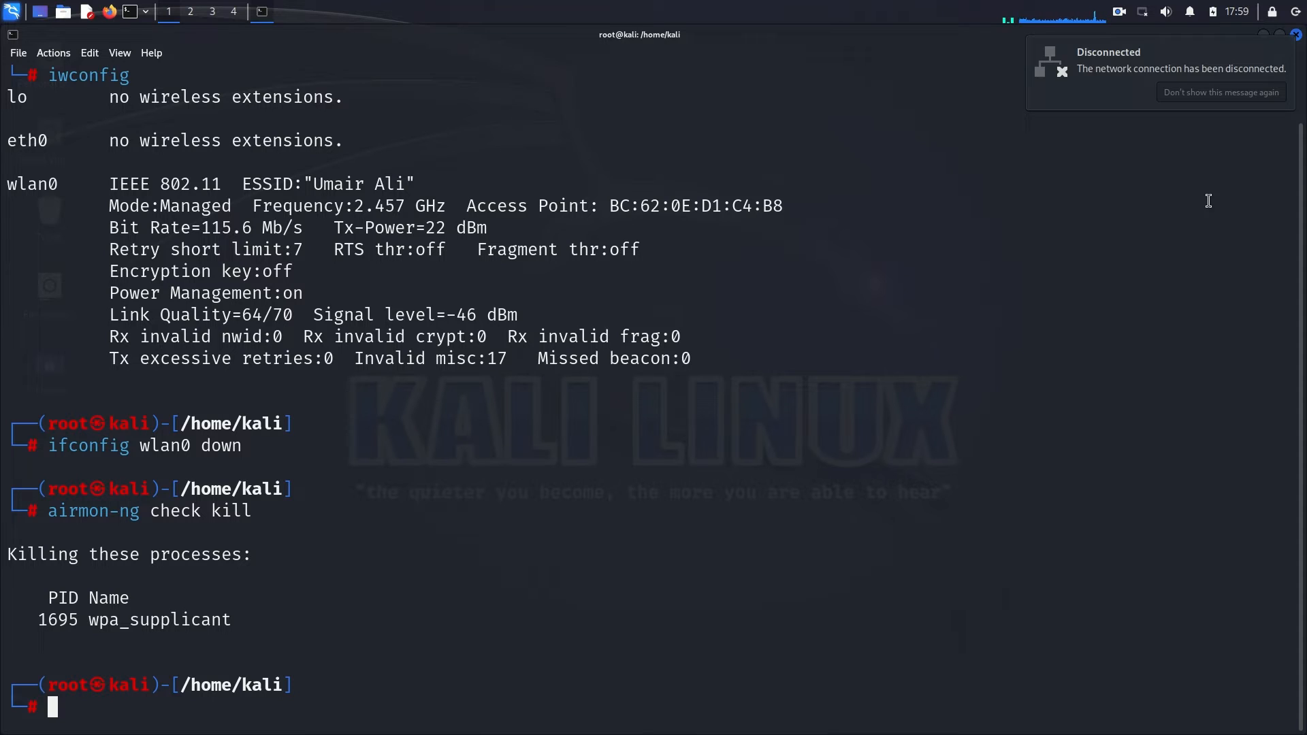
pyautogui.write('iwconfig wlan0')
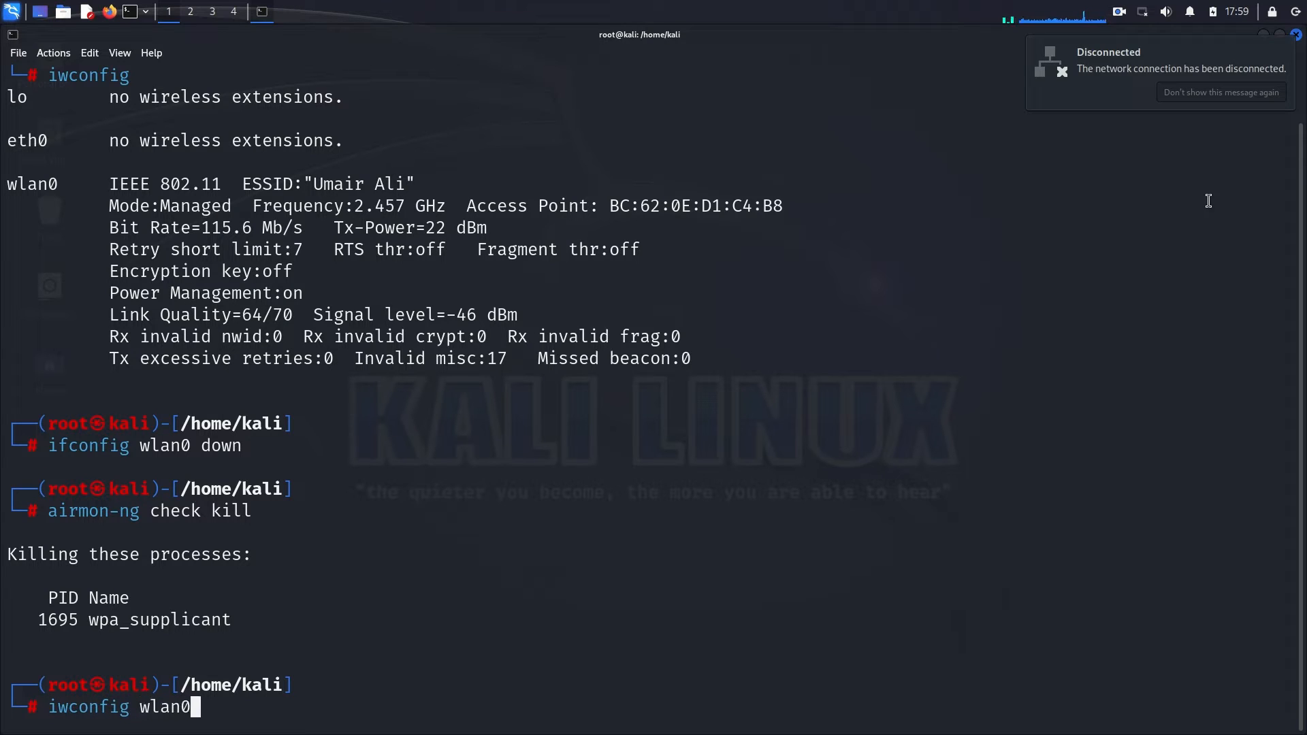
pyautogui.press('Return')
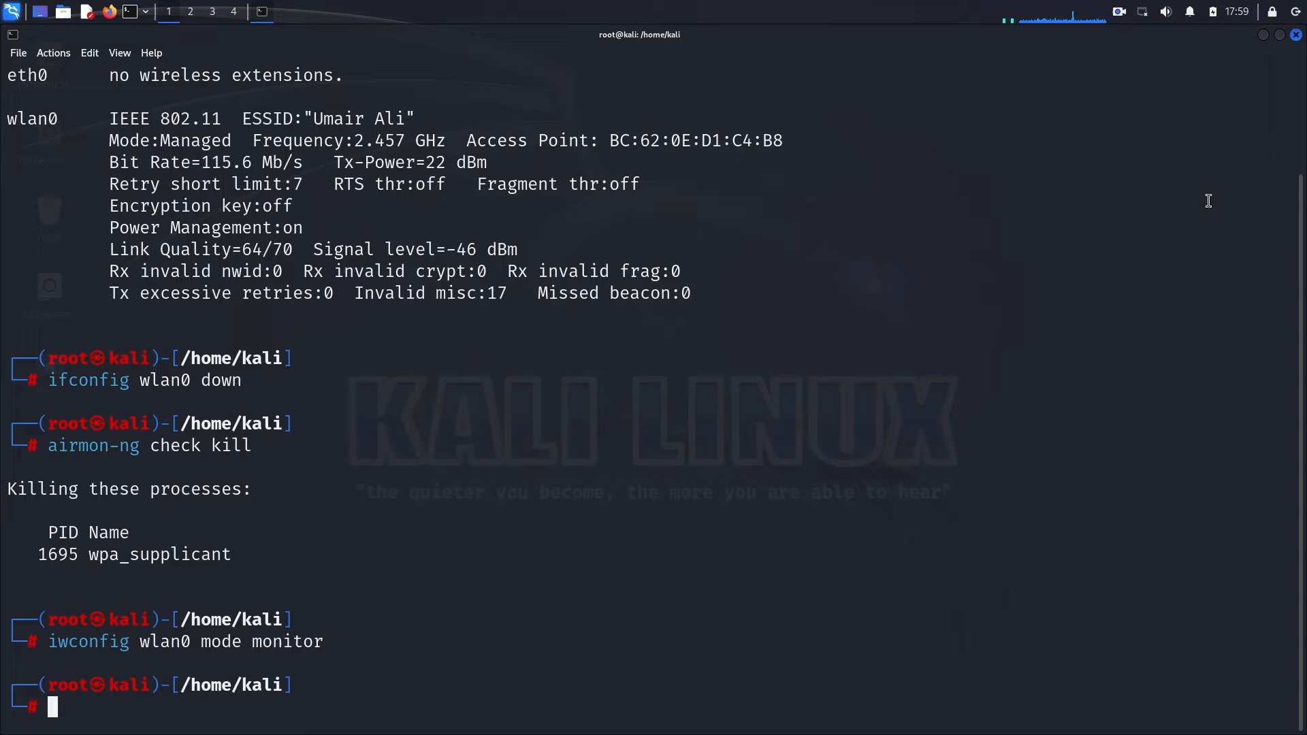
pyautogui.write('iwconfig wlan0 mode monitor')
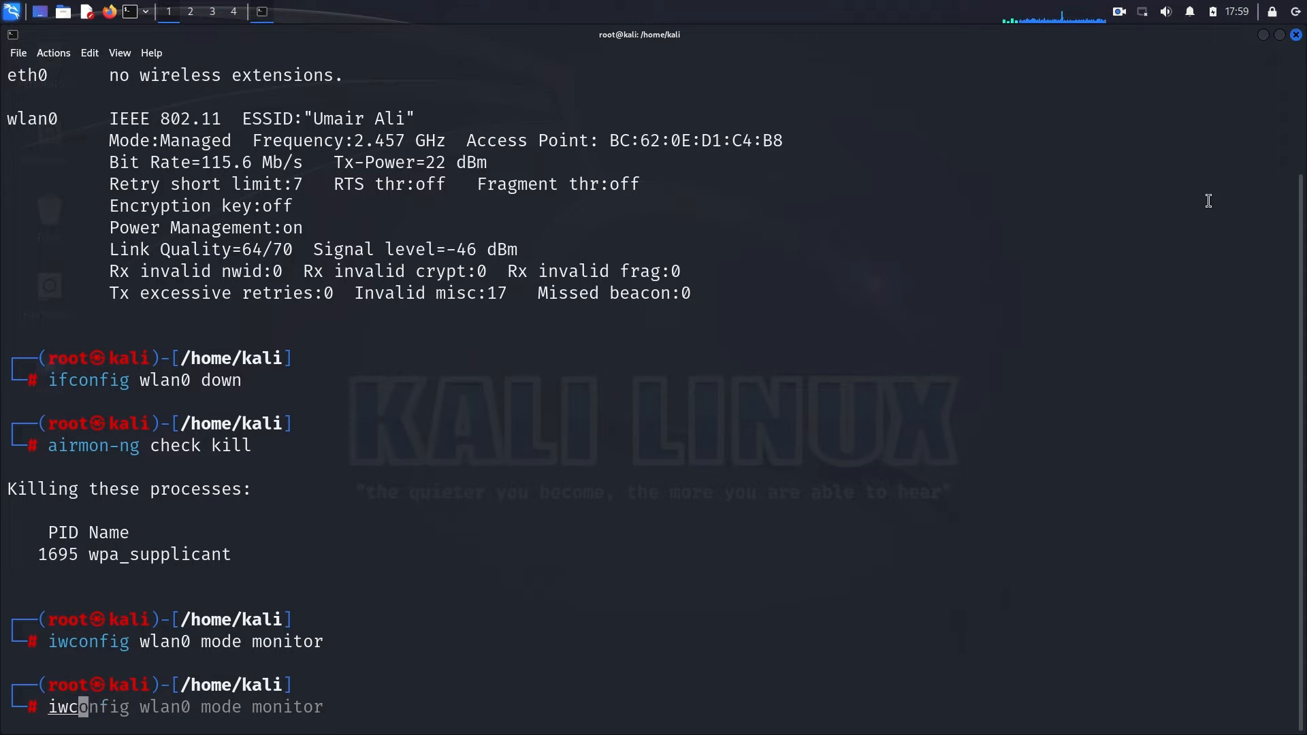
pyautogui.write('fconfig wlan0 up')
pyautogui.press('Return')
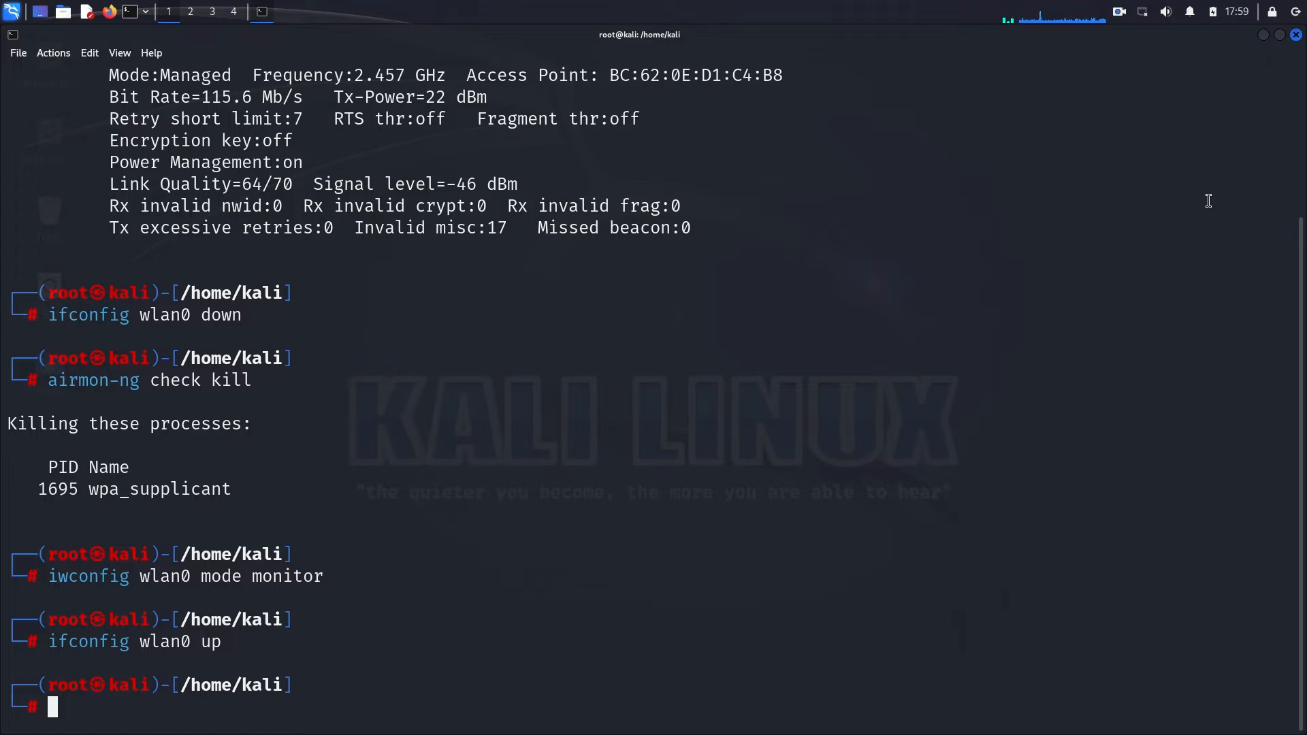
pyautogui.write('airodum')
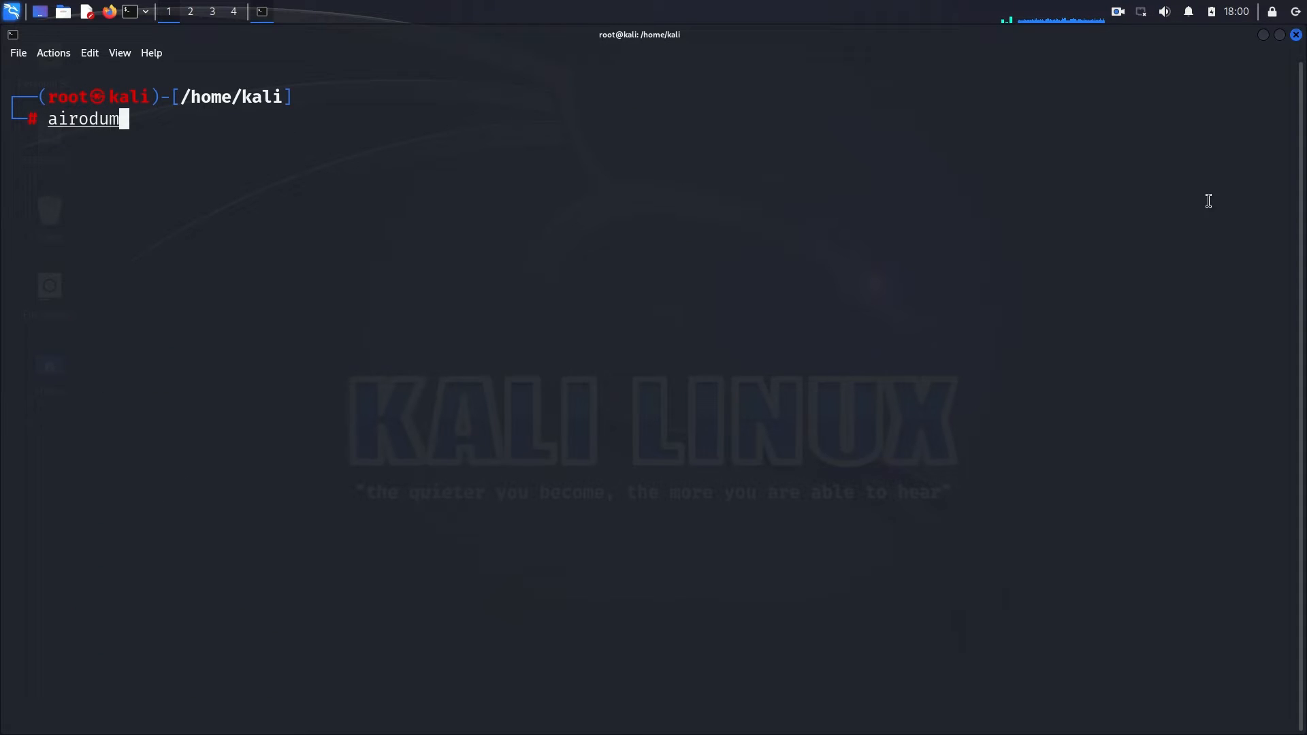
# Run airodump-ng on wlan0 to list nearby access points, locating Tech Sky on channel 6
pyautogui.write('p-ng')
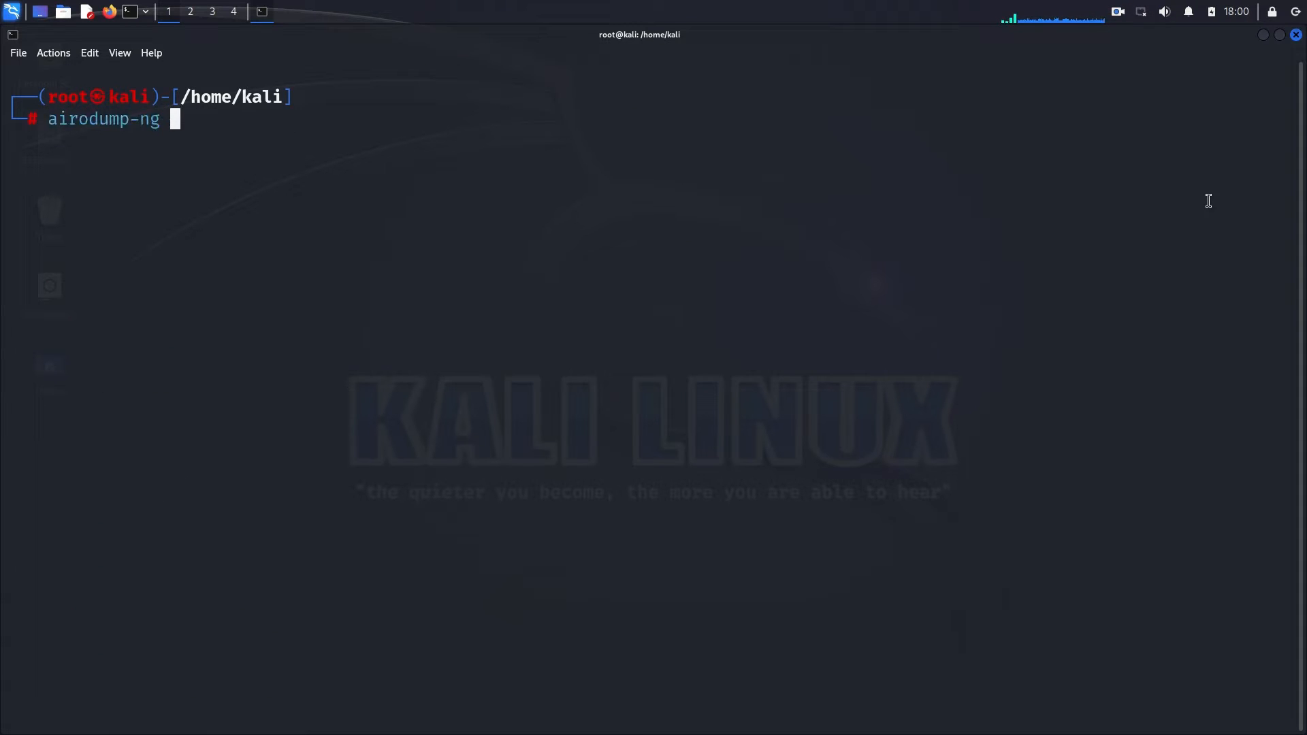
pyautogui.write('wl')
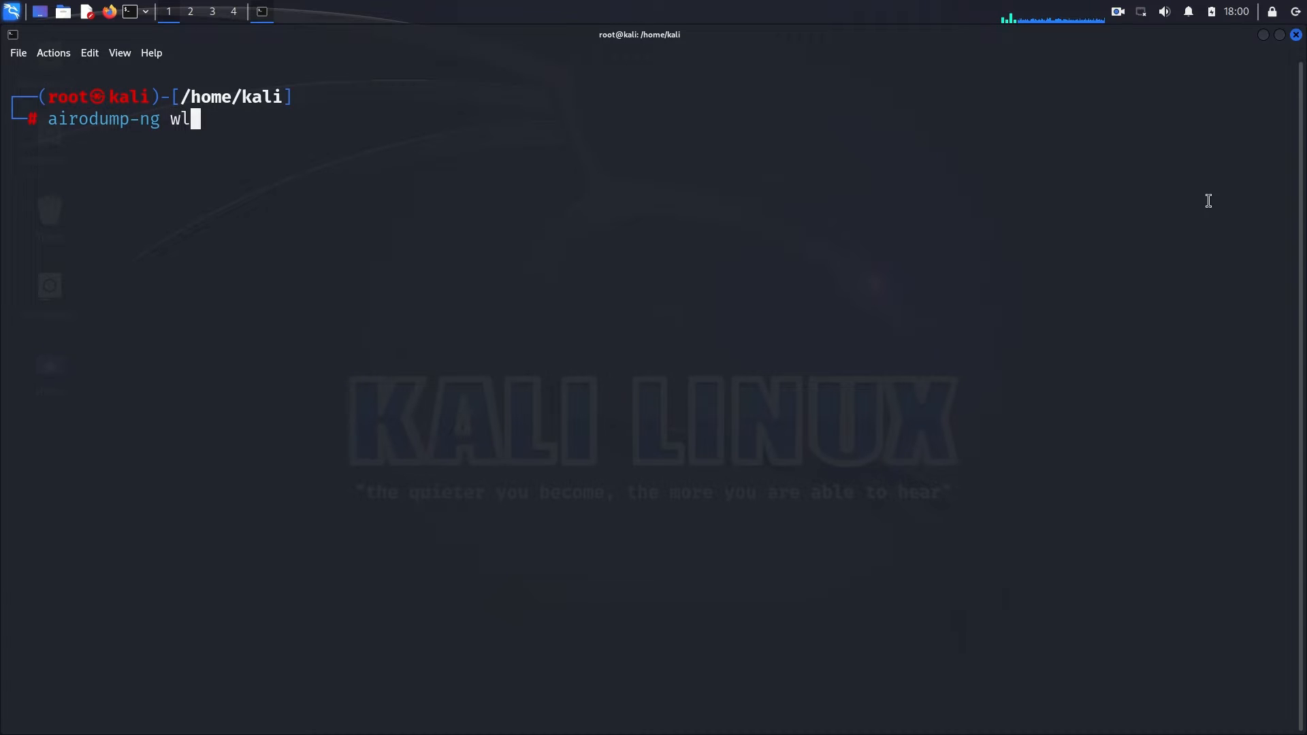
pyautogui.press('Return')
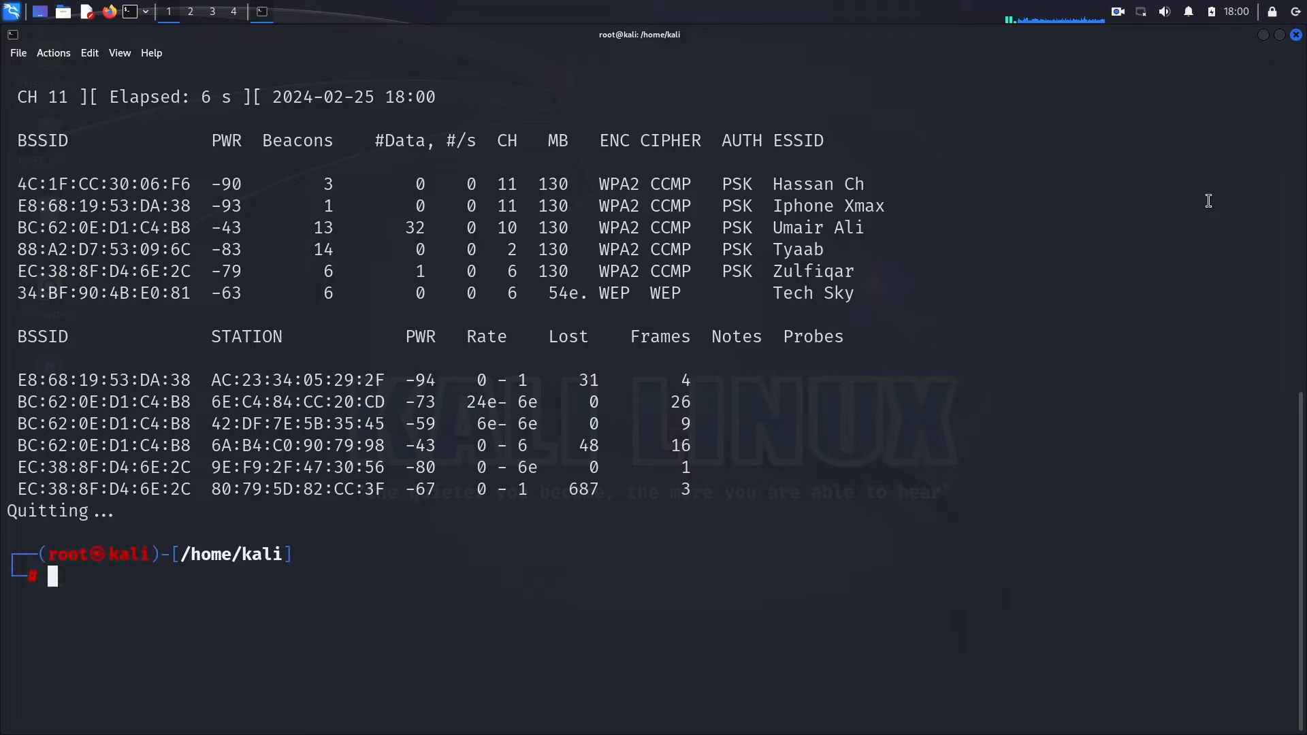
pyautogui.moveTo(862, 294)
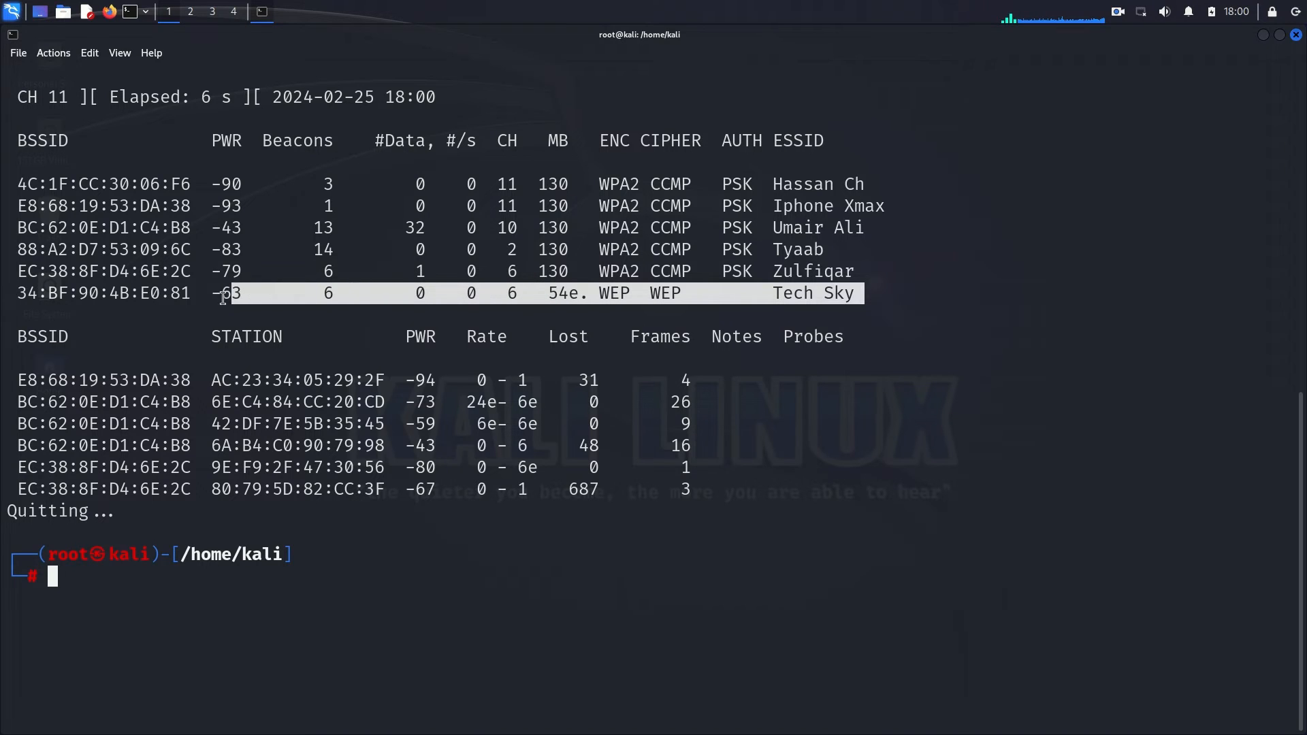
# Start airodump-ng on Tech Sky's pasted BSSID, channel 6, writing capture to 'wep' via wlan0
pyautogui.write('airodump-ng --bssid')
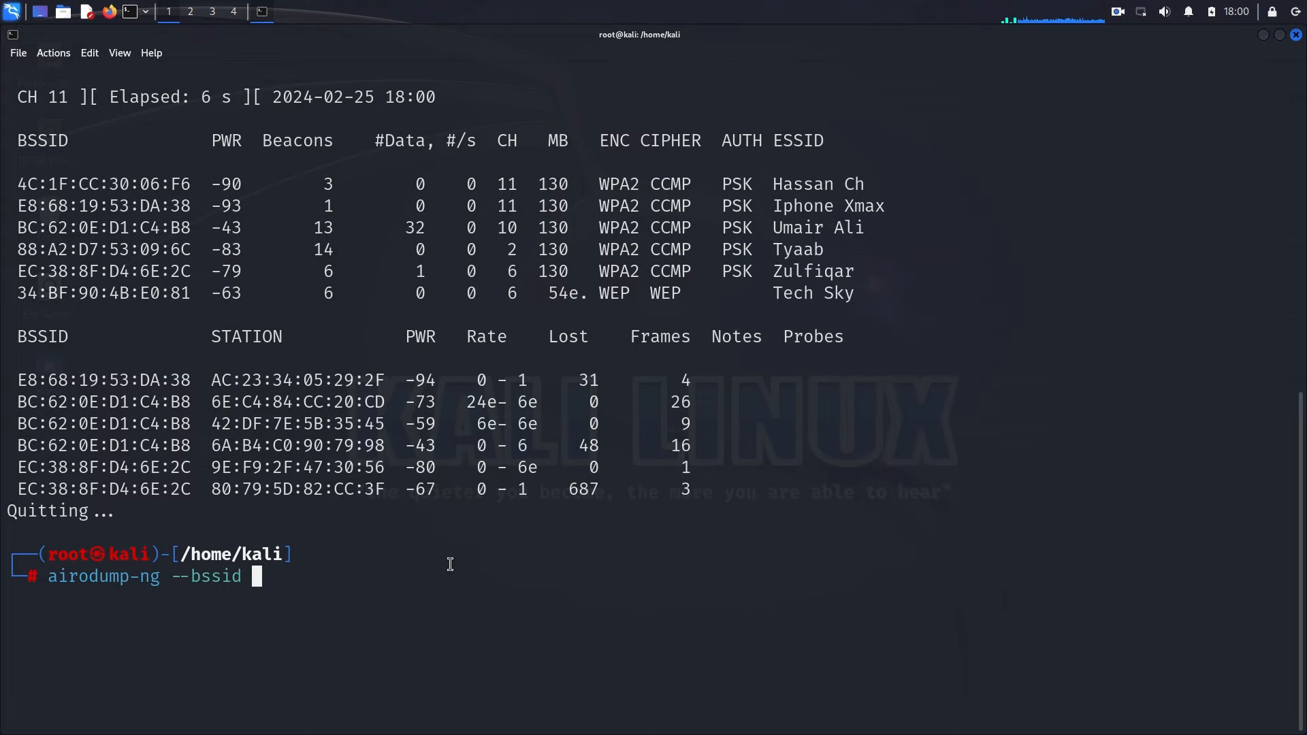
pyautogui.rightClick(100, 293)
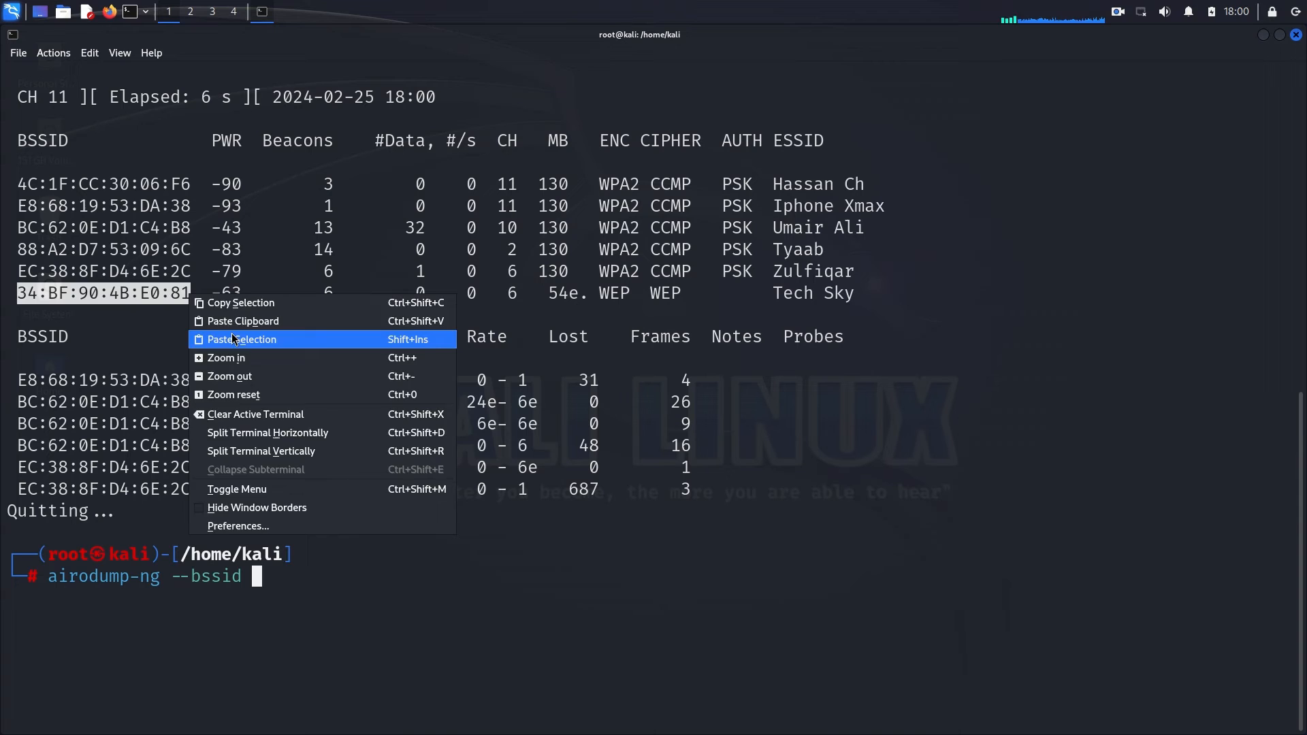
pyautogui.click(241, 339)
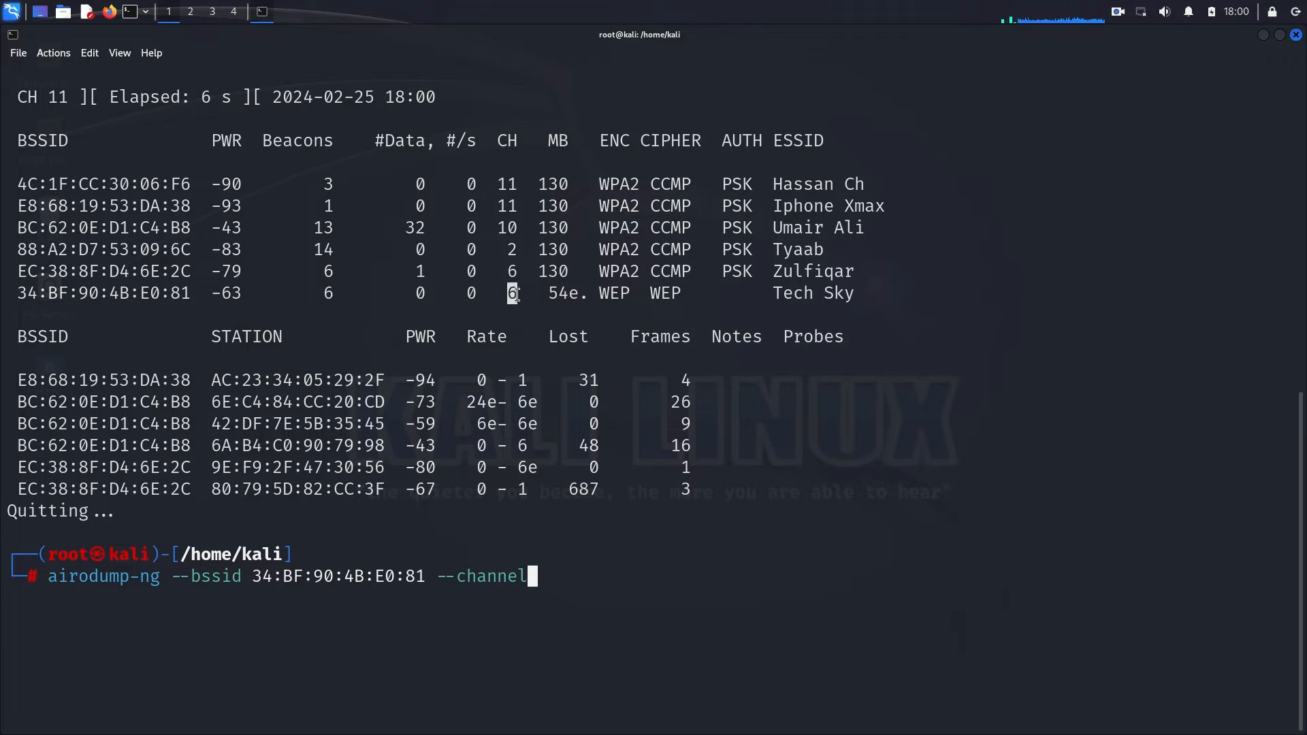
pyautogui.write('6')
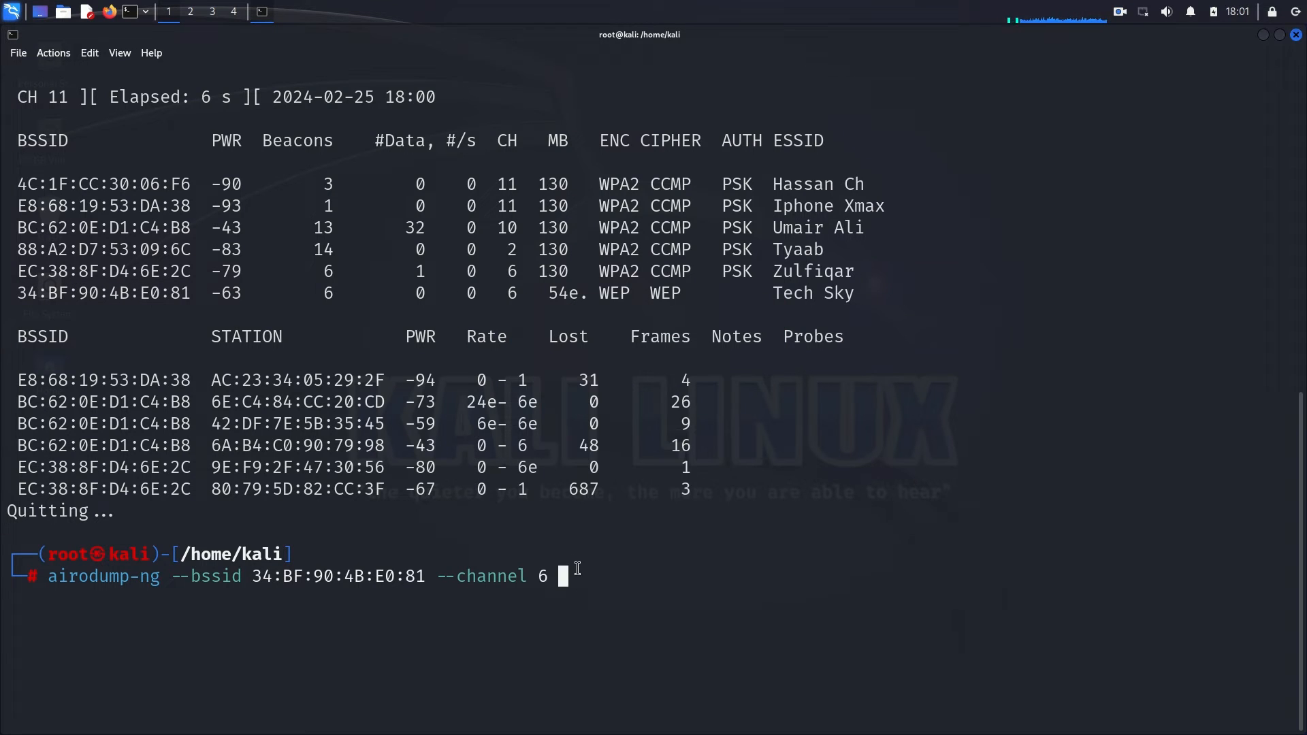
pyautogui.write('--write wep wl')
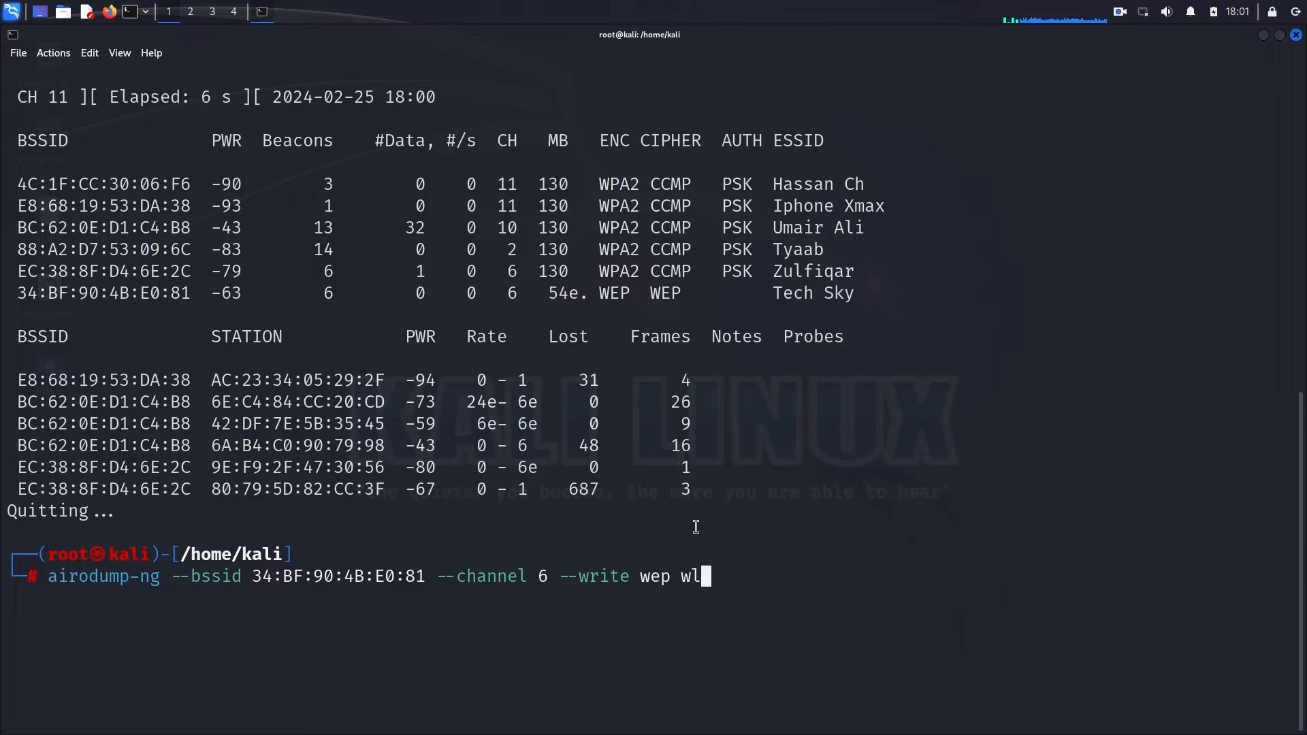
pyautogui.press('Return')
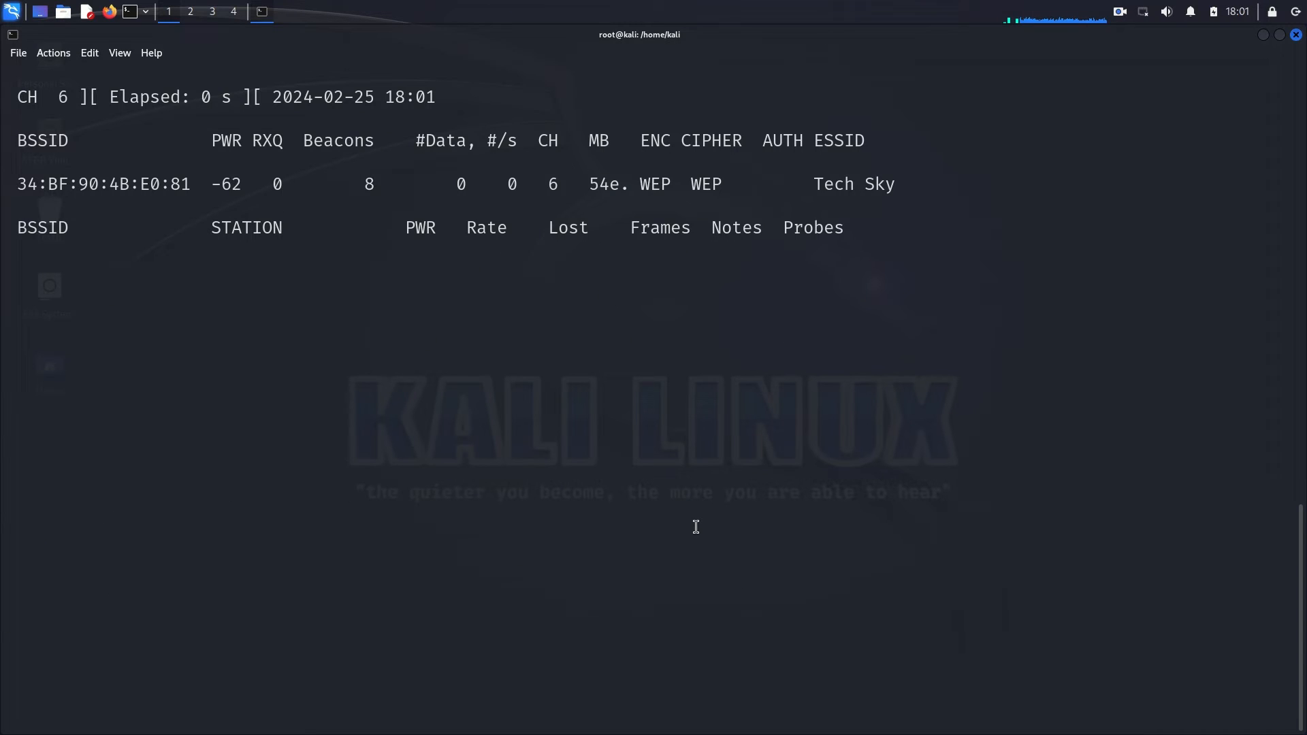